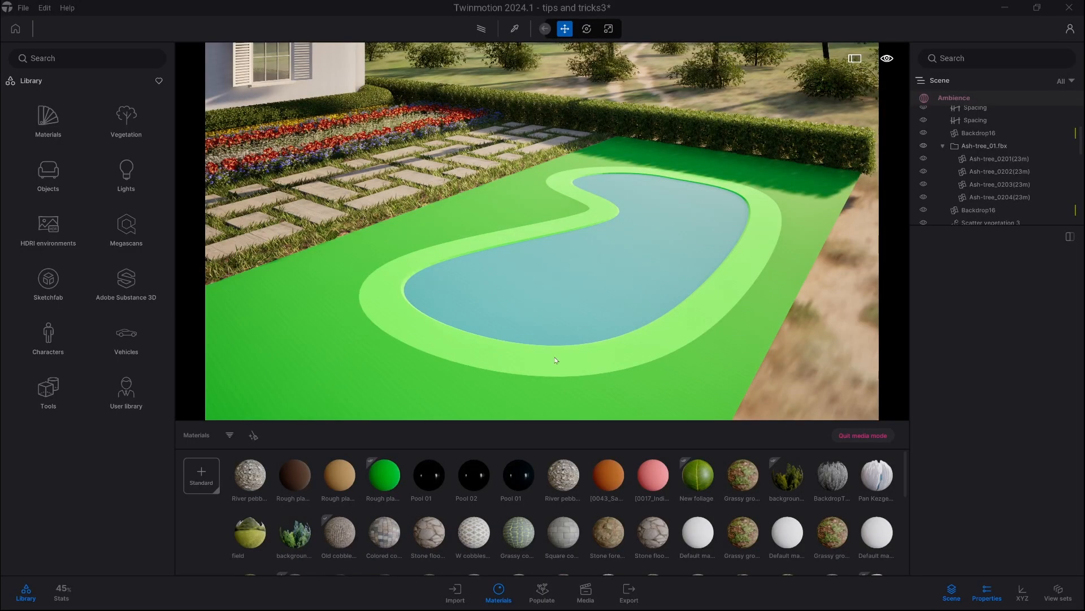
pyautogui.moveTo(640, 317)
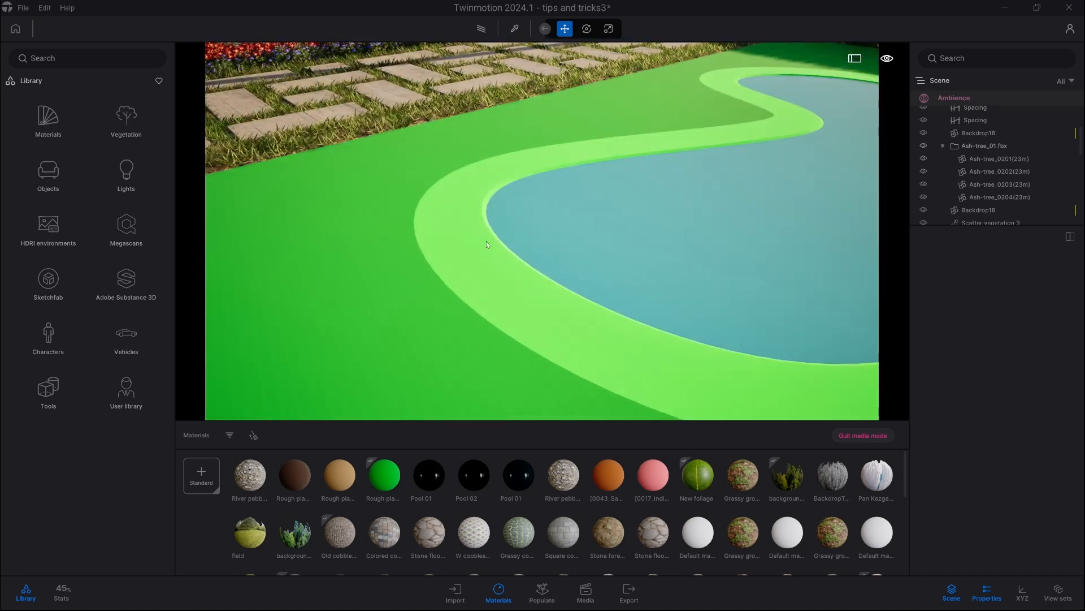
pyautogui.moveTo(494, 250)
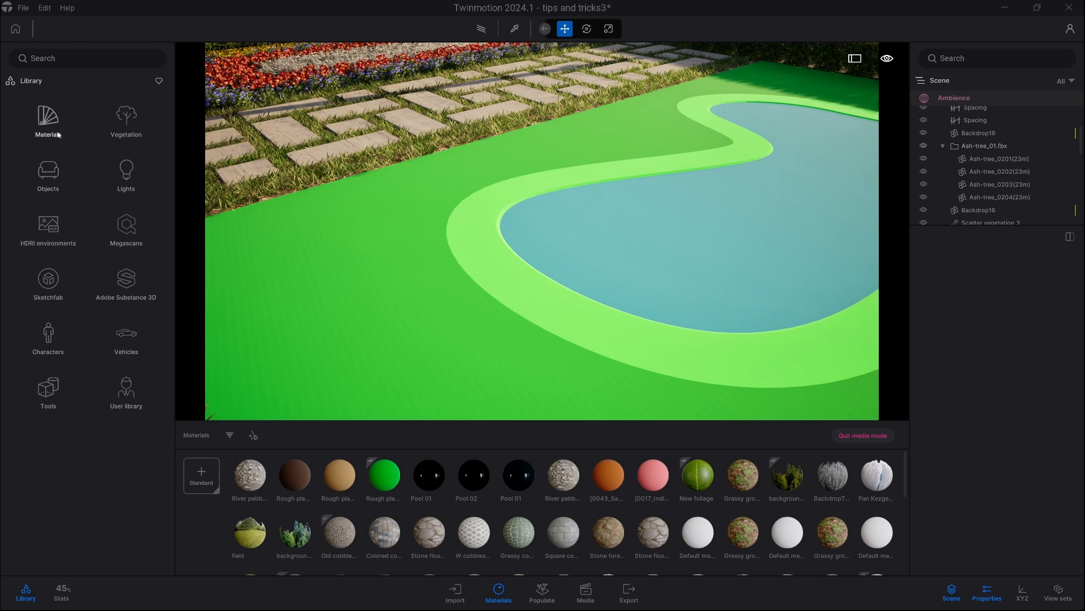
# Apply a natural grassy-dirt ground to the field and River pebbles to the pond border
pyautogui.click(48, 121)
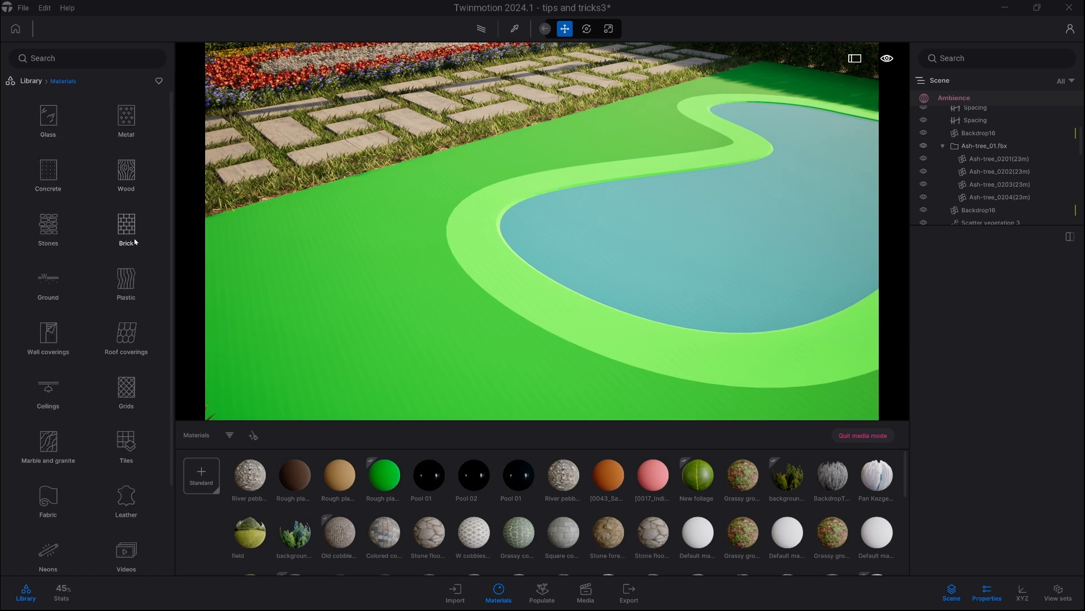
pyautogui.click(47, 280)
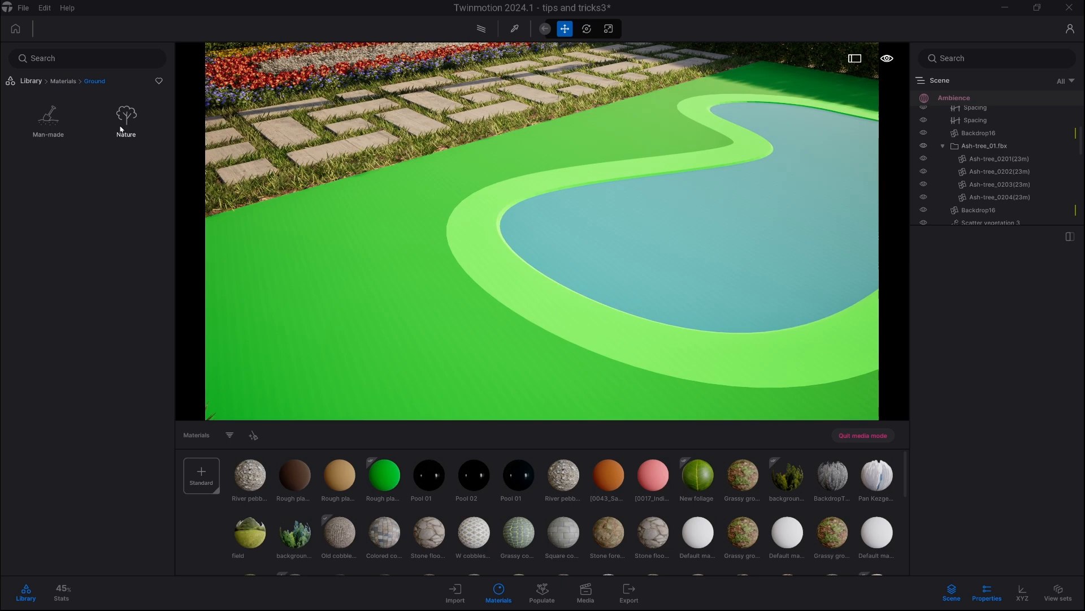
pyautogui.click(126, 117)
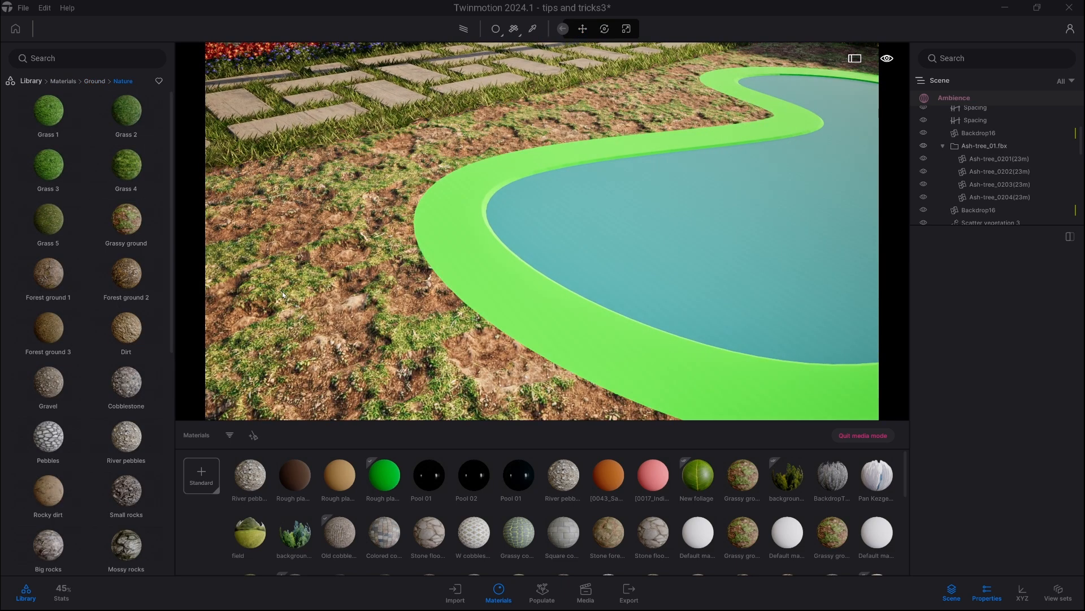
pyautogui.click(249, 476)
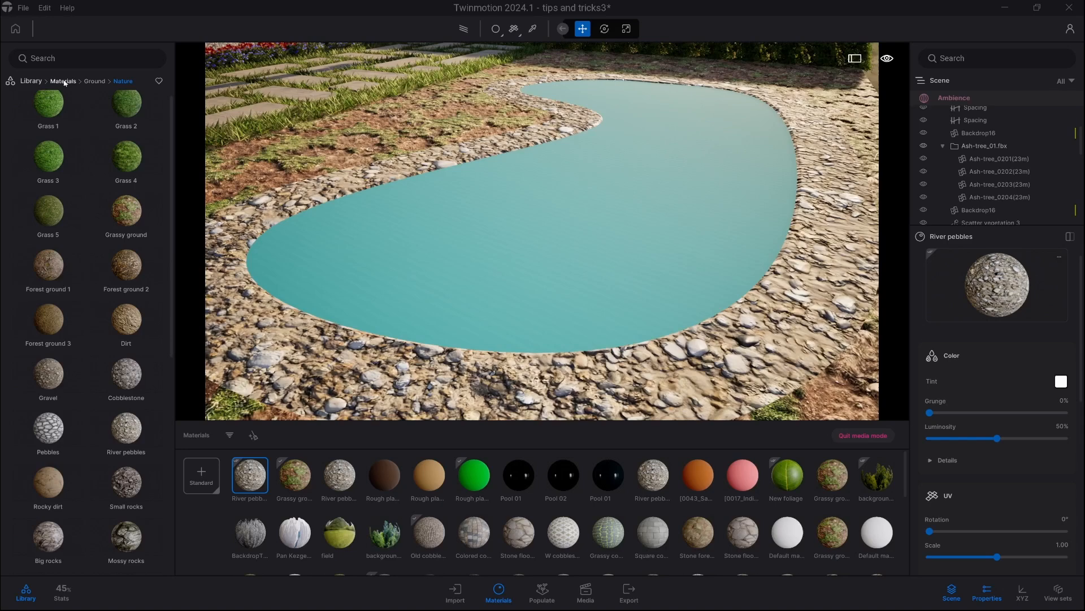
# Apply Pool 01 water to the pond and tint its colour green via the Color Picker
pyautogui.click(63, 81)
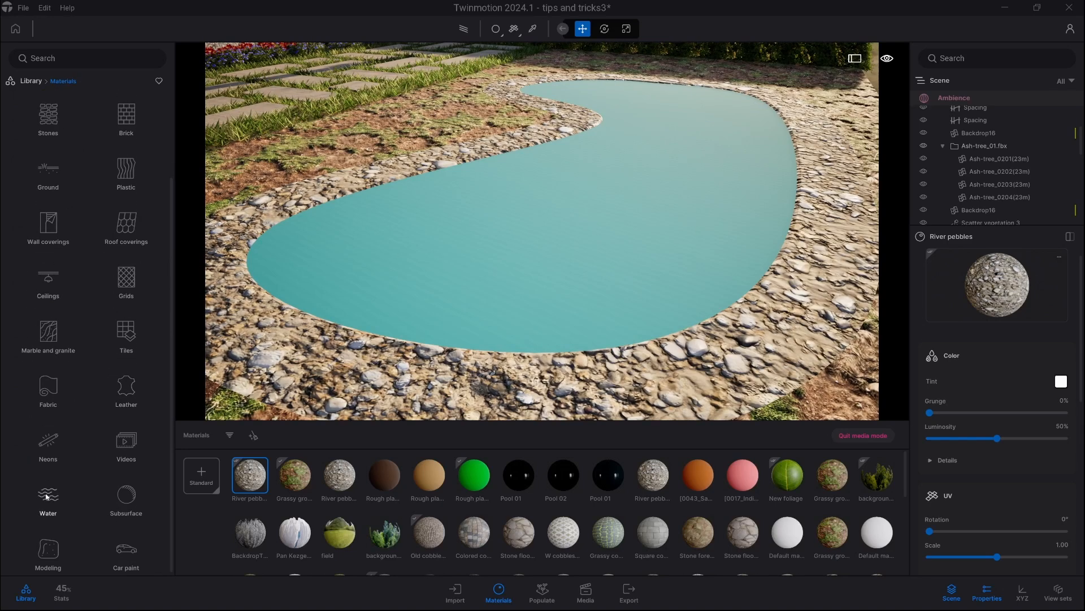
pyautogui.click(48, 498)
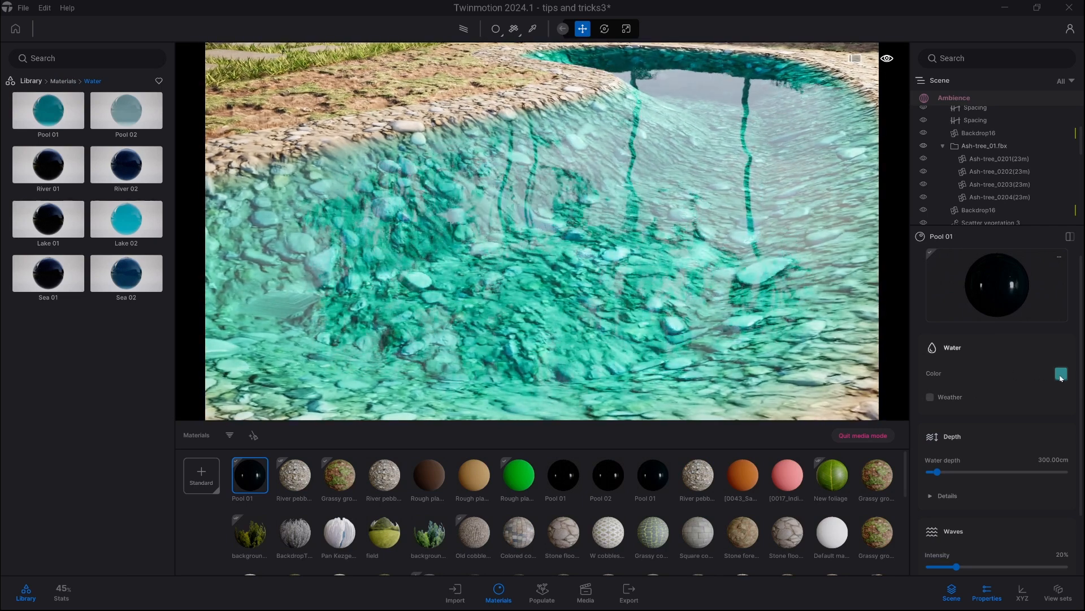
pyautogui.click(1060, 374)
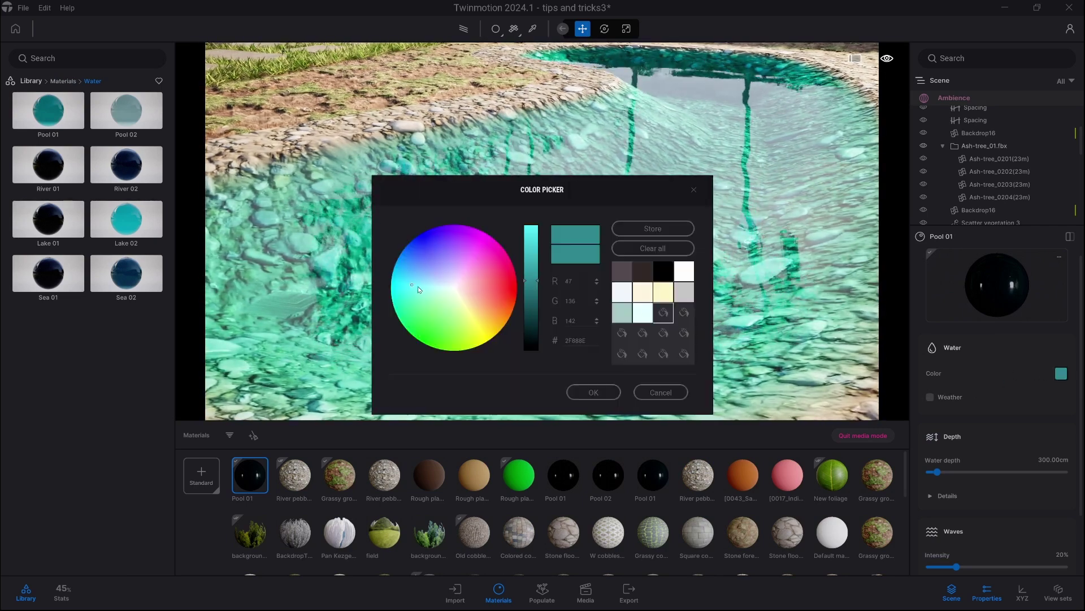
pyautogui.click(428, 306)
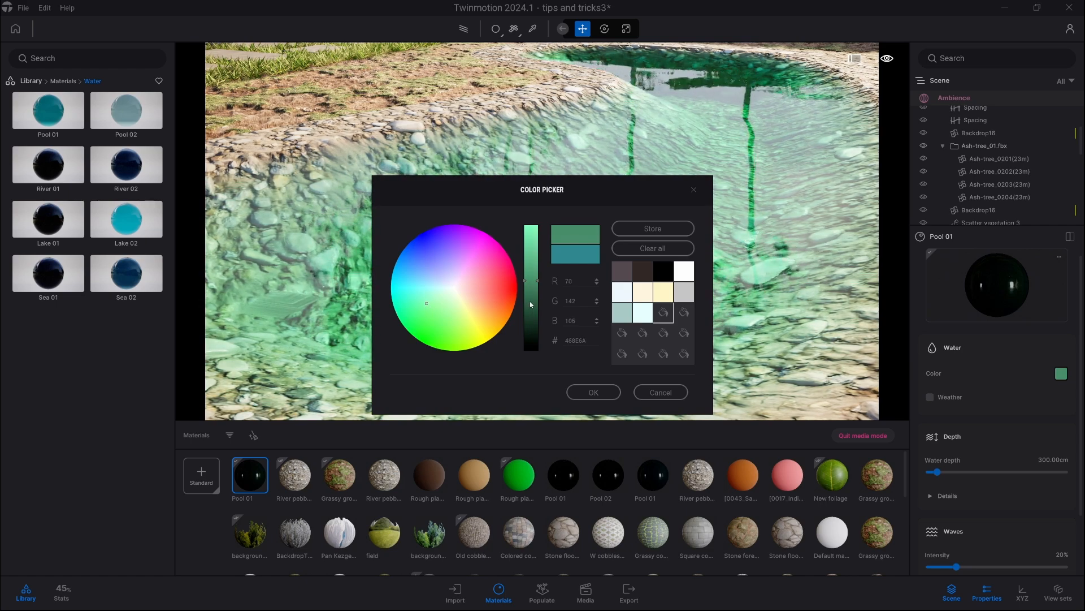
pyautogui.click(592, 392)
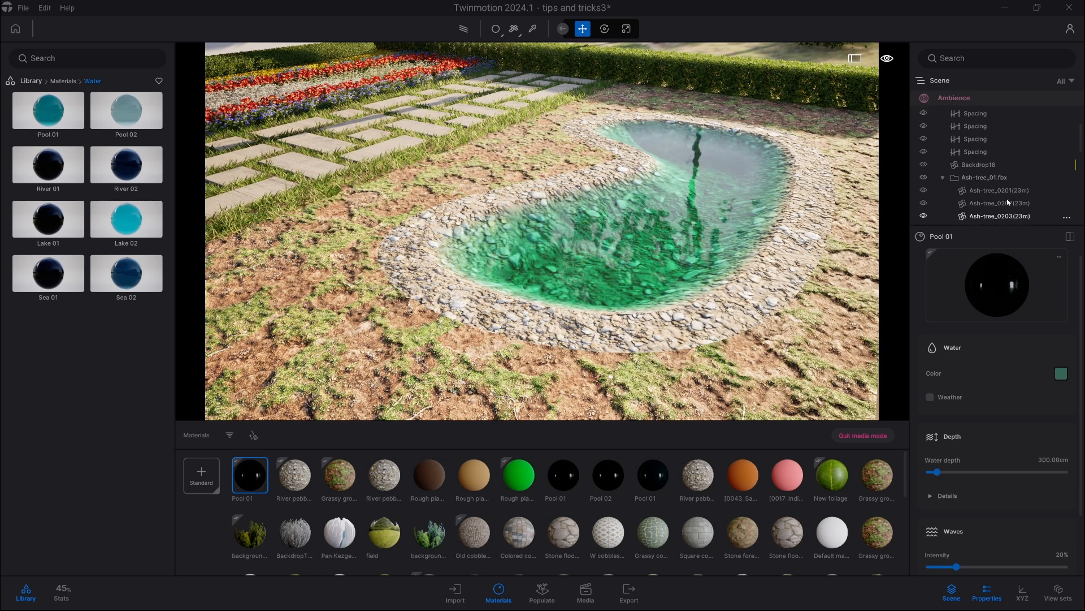
# Scatter Lawn 01 grass over the ground around the pond using Scatter vegetation 1
pyautogui.click(990, 137)
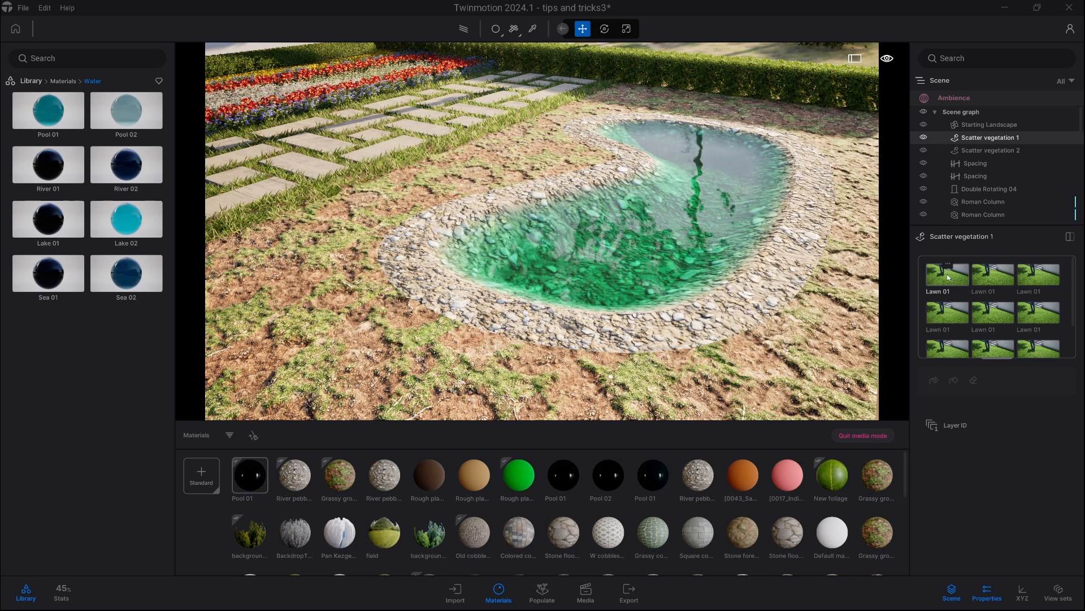
pyautogui.click(947, 274)
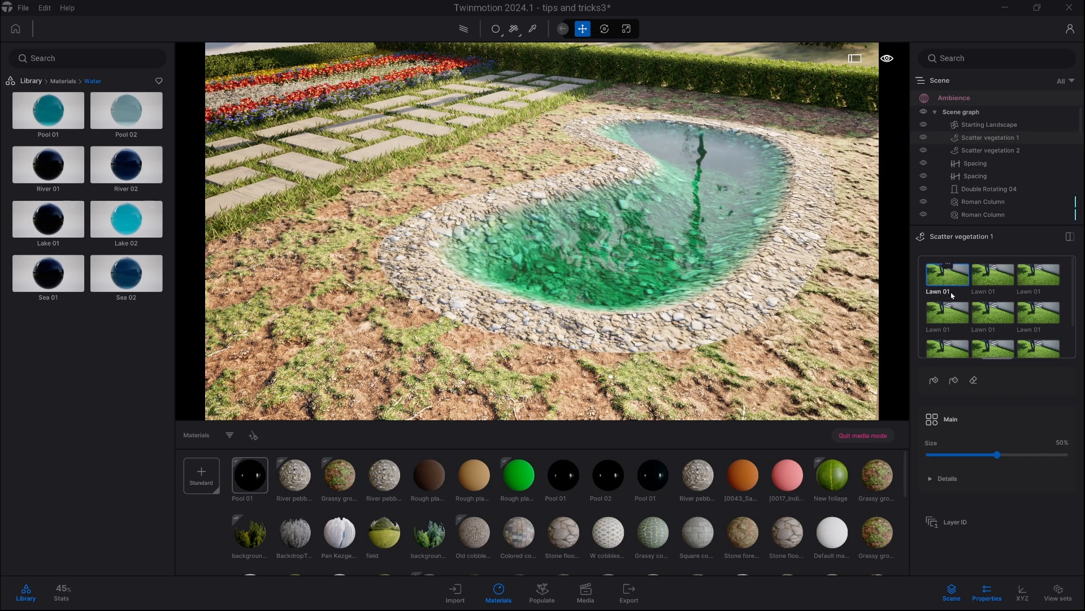
pyautogui.moveTo(934, 380)
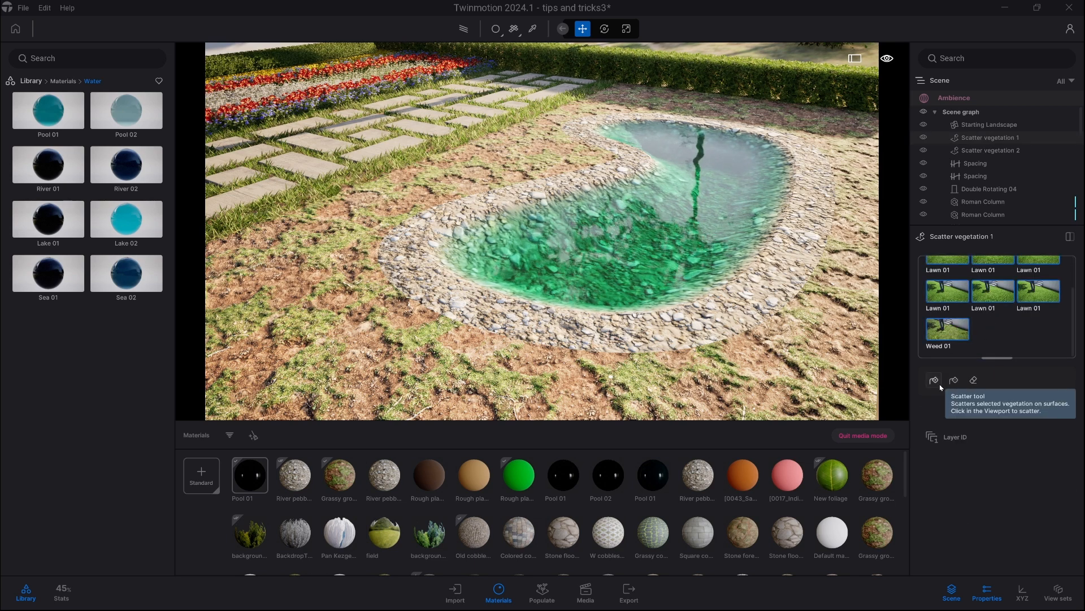
pyautogui.click(934, 380)
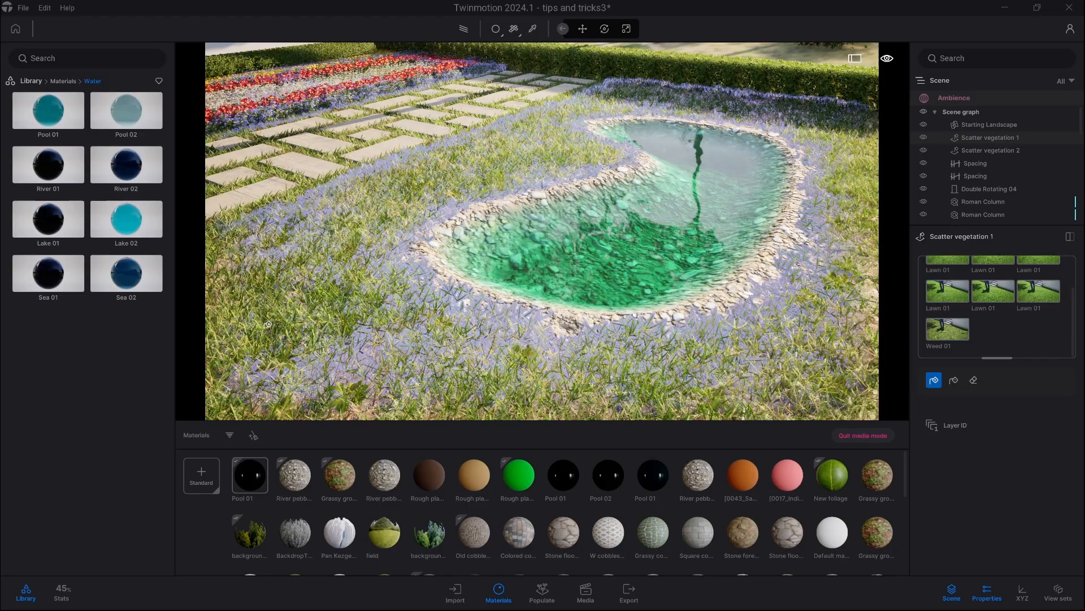
pyautogui.click(583, 29)
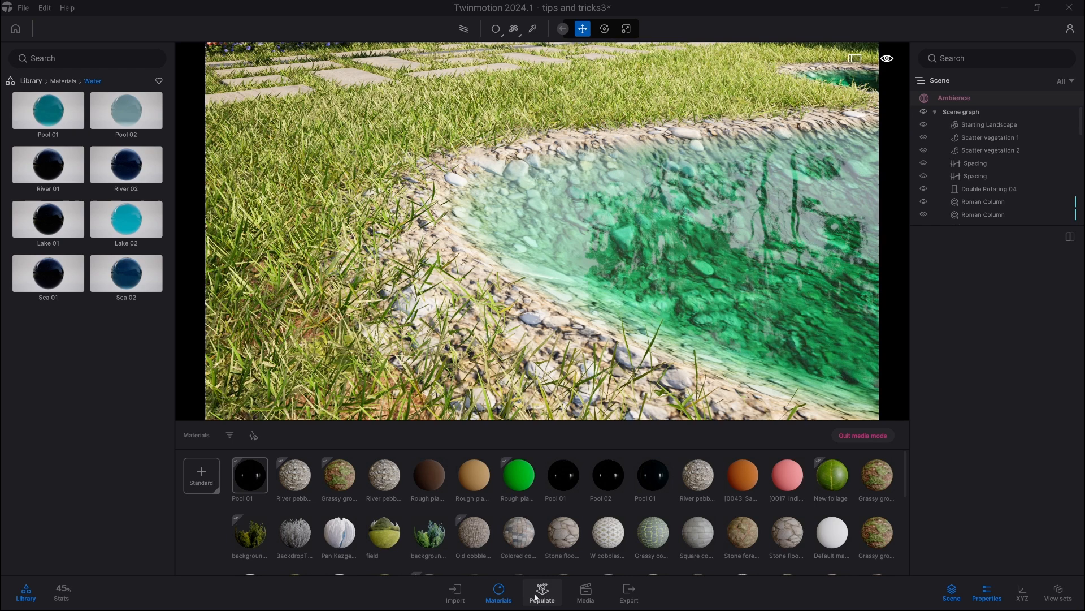
# Choose surface scattering in Populate and browse to the Megascans rock assets
pyautogui.click(542, 592)
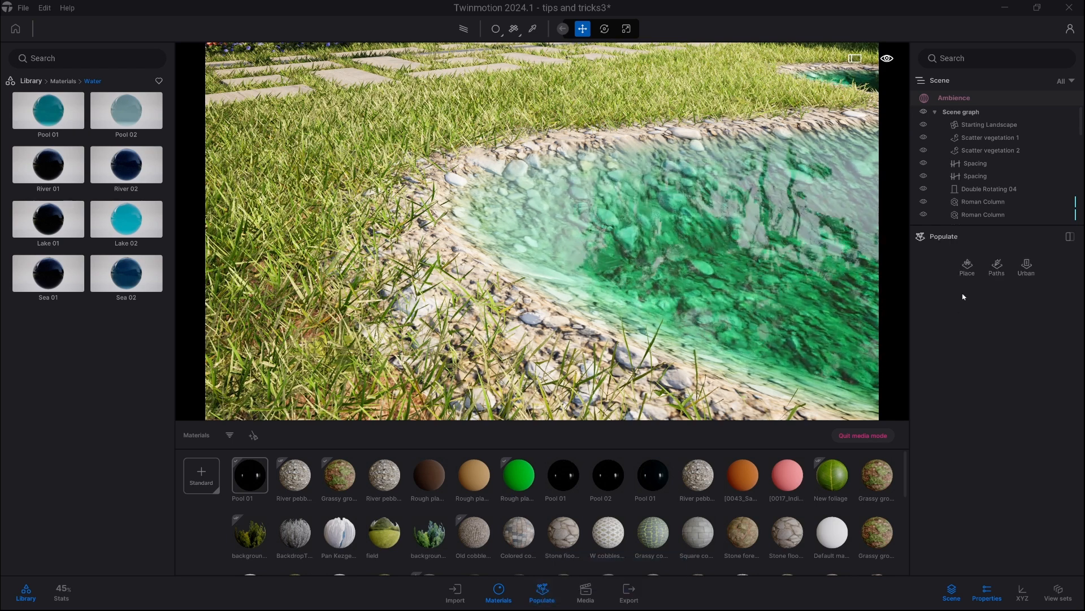
pyautogui.click(967, 267)
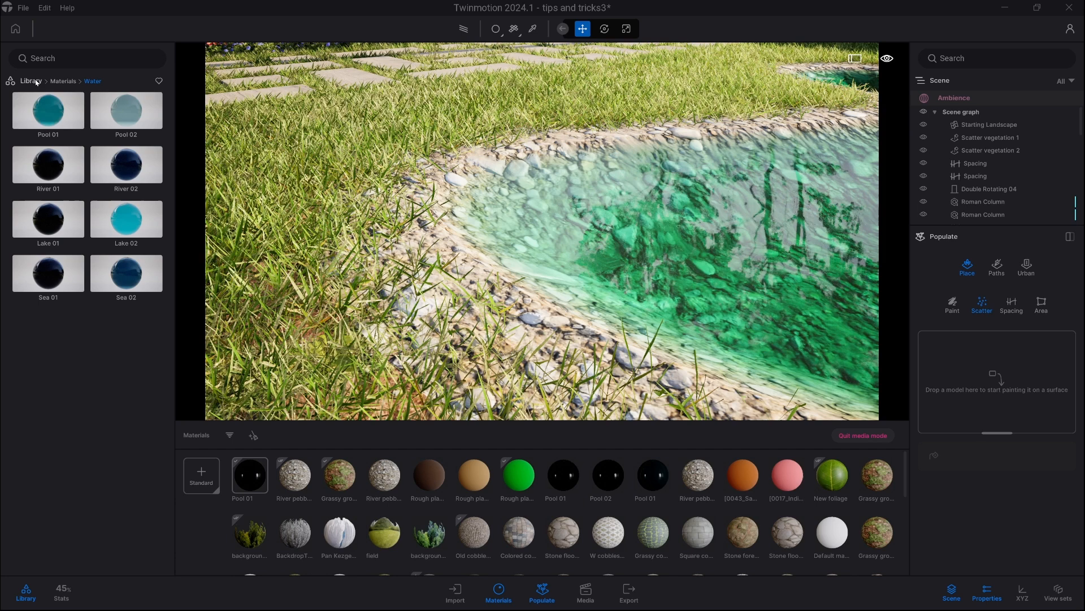
pyautogui.click(29, 80)
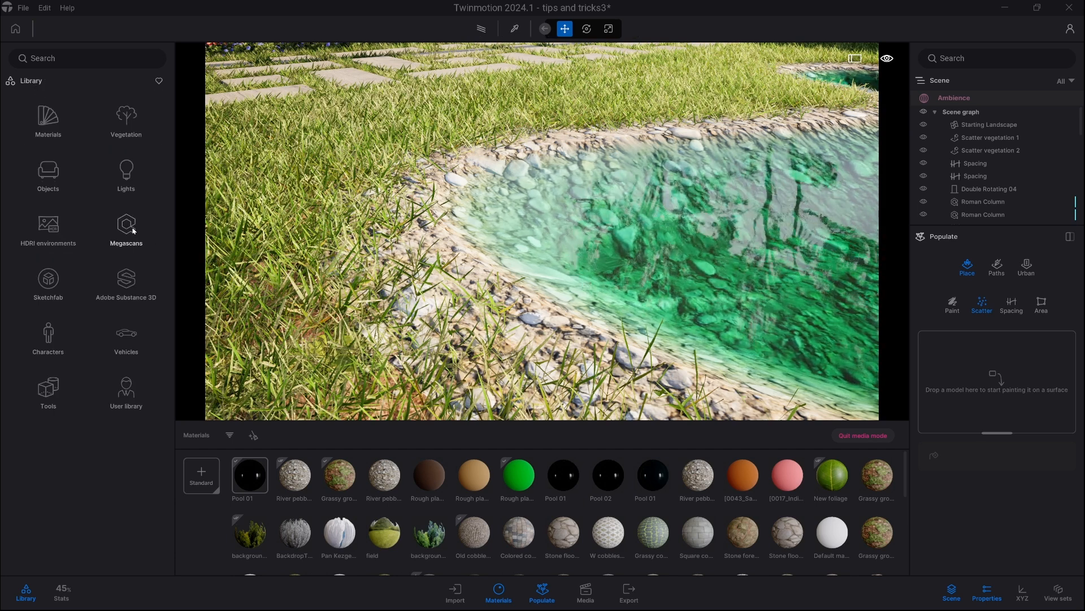
pyautogui.click(125, 228)
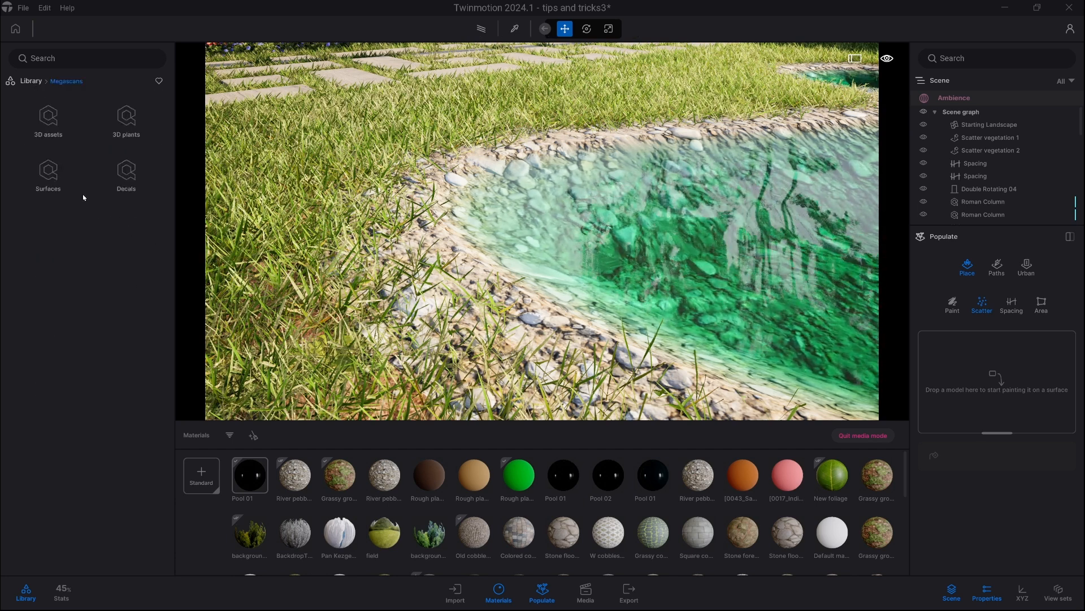
pyautogui.click(47, 121)
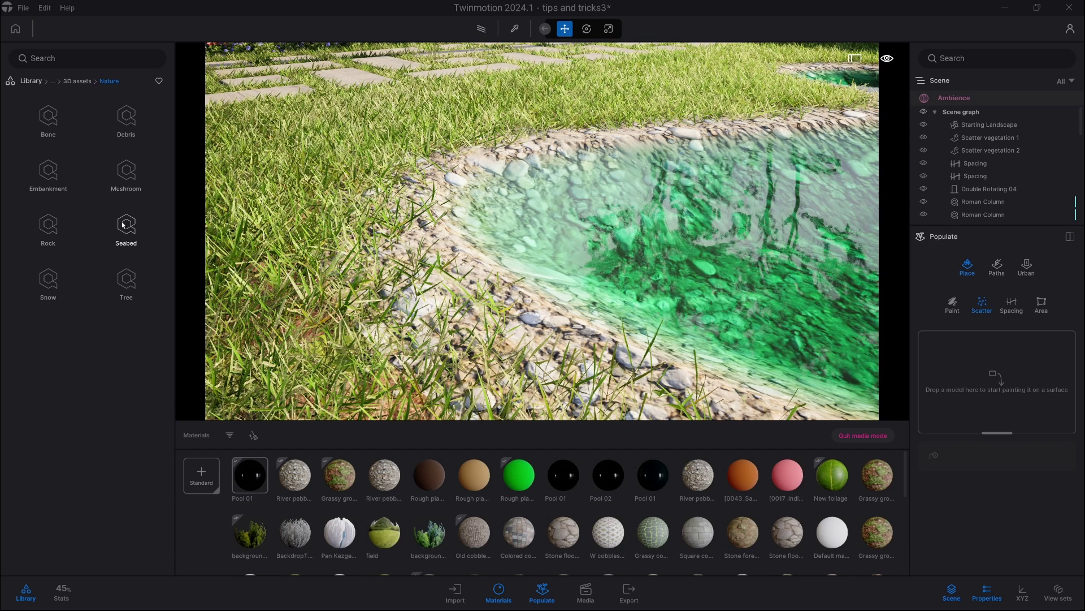
pyautogui.click(48, 228)
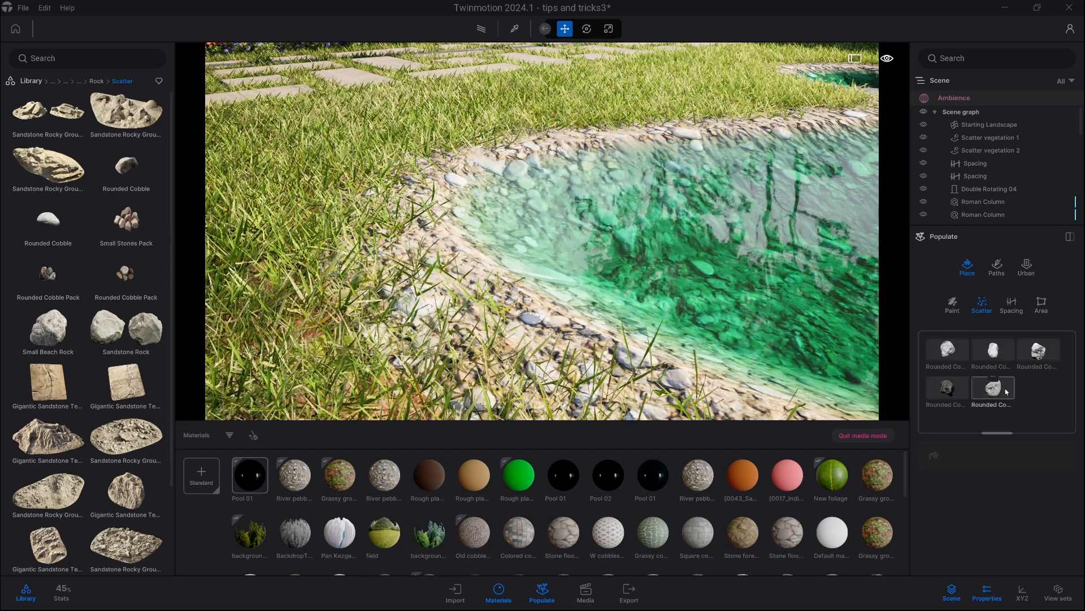
# Preview the Rounded Cobble Pack and start the path-scattering tool along the far bank
pyautogui.click(992, 390)
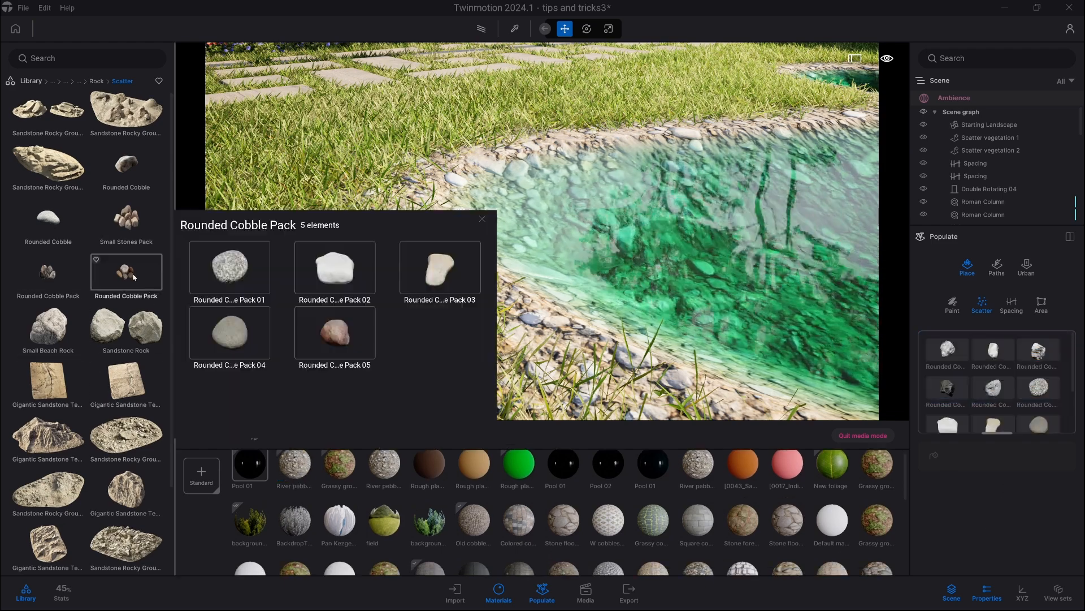
pyautogui.click(482, 218)
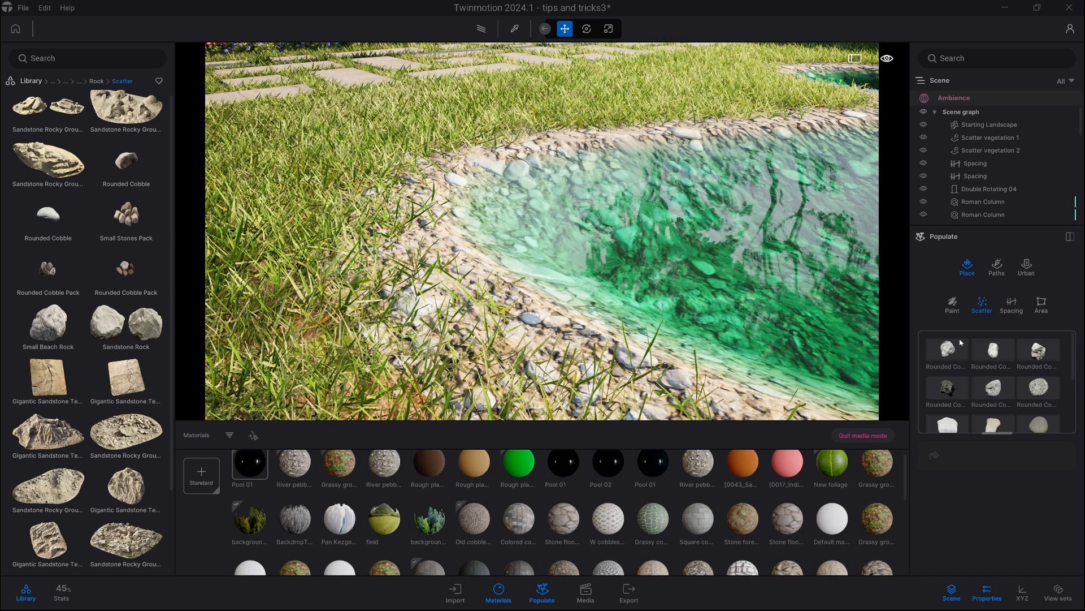
pyautogui.scroll(-3)
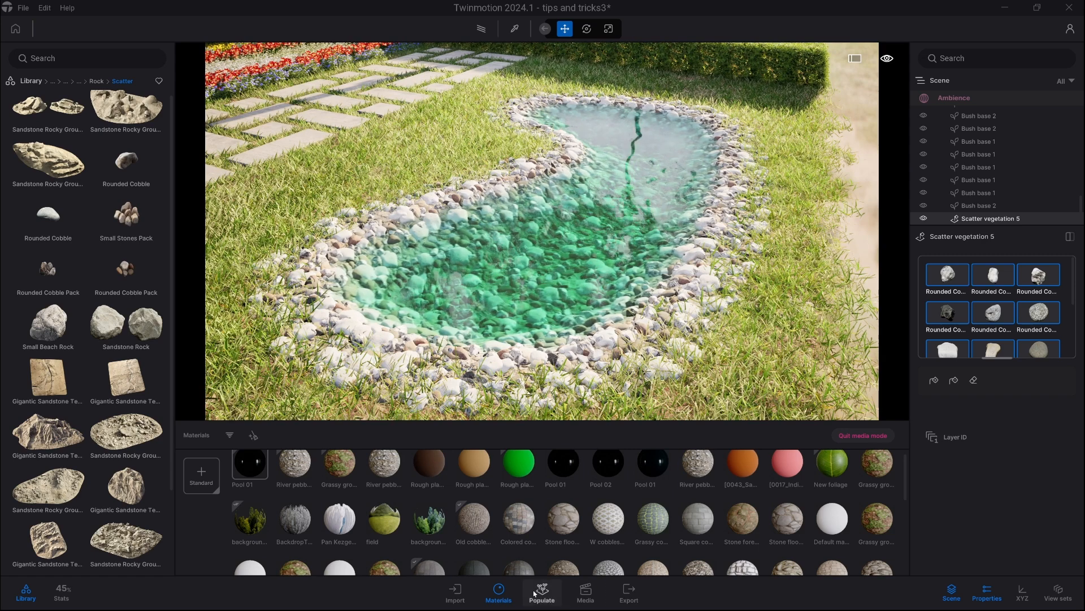
pyautogui.click(542, 591)
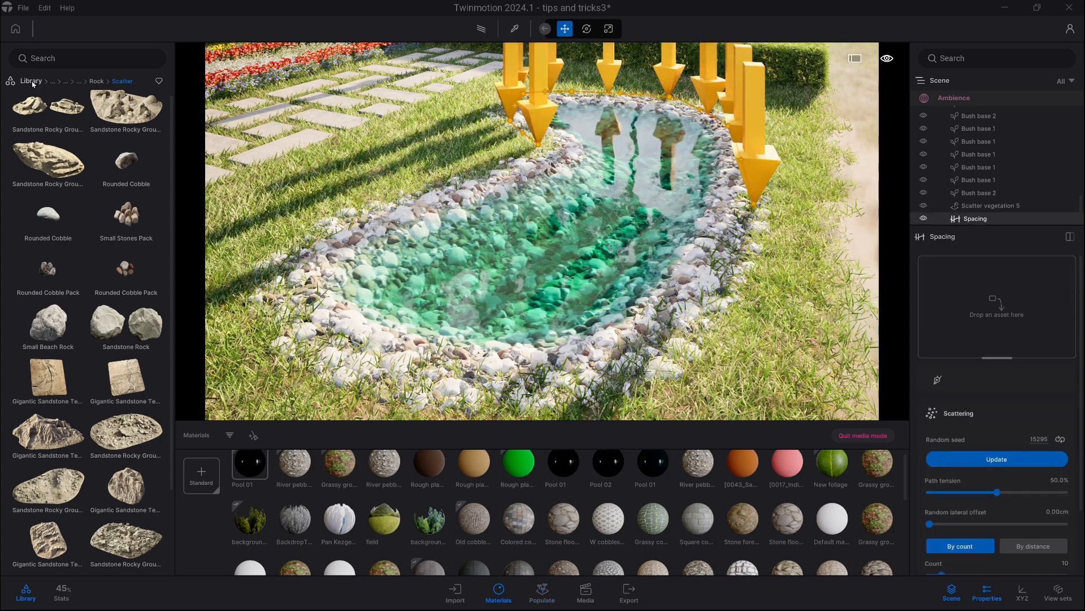
# Add Basket Grass and Common Eelgrass from the aquatic shore plants to the spline's assets
pyautogui.click(67, 81)
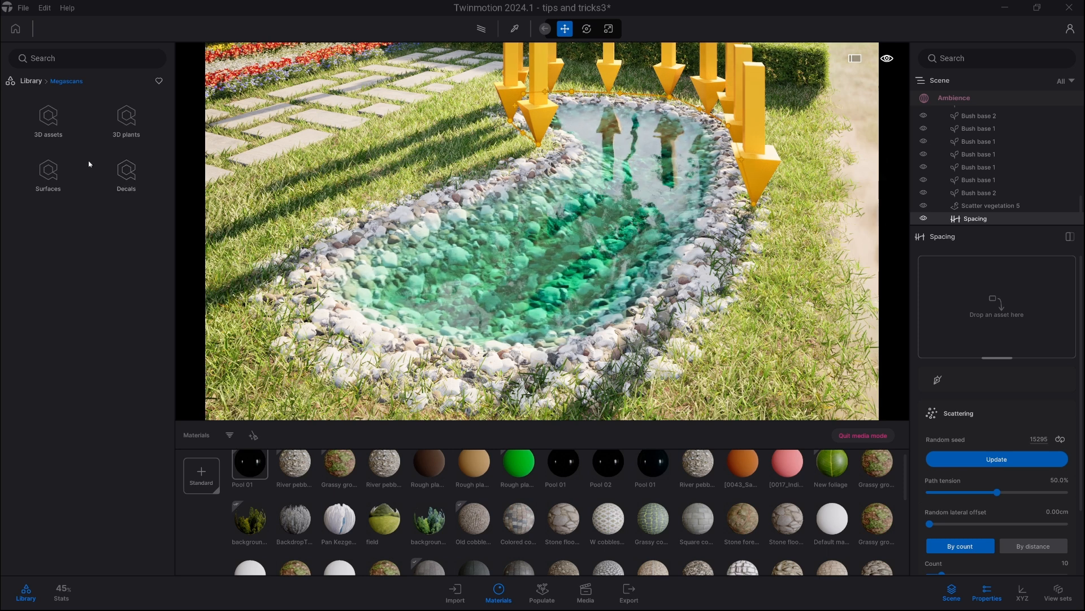
pyautogui.click(126, 118)
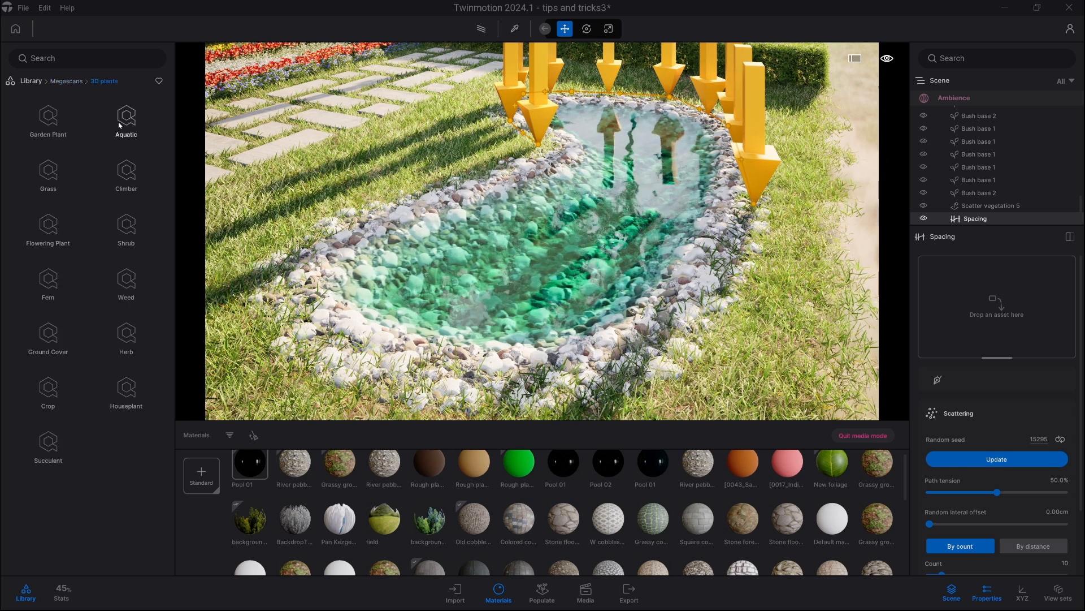
pyautogui.click(126, 118)
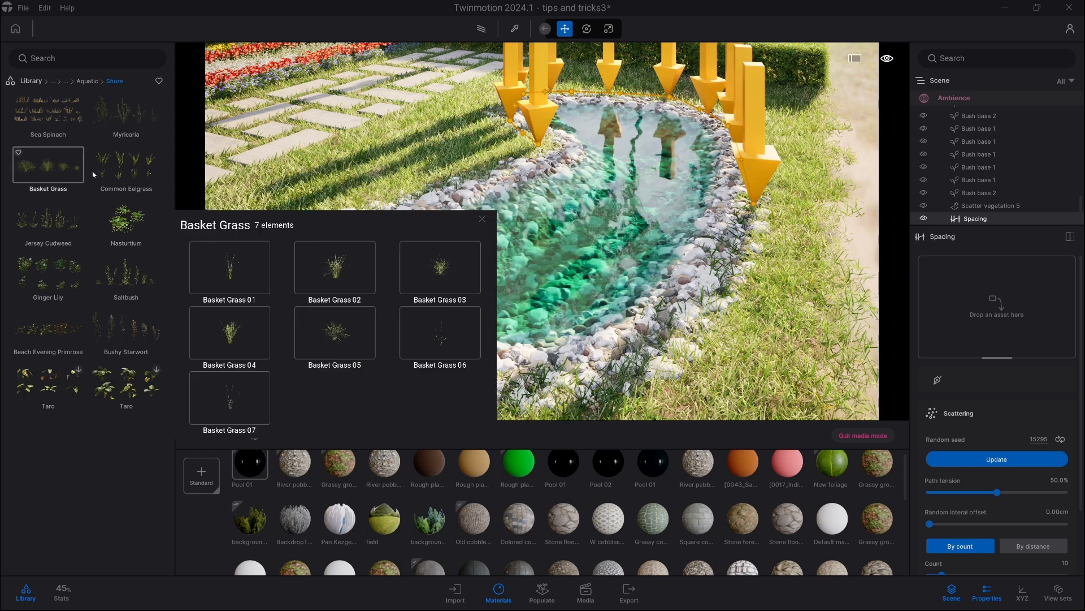
pyautogui.click(483, 219)
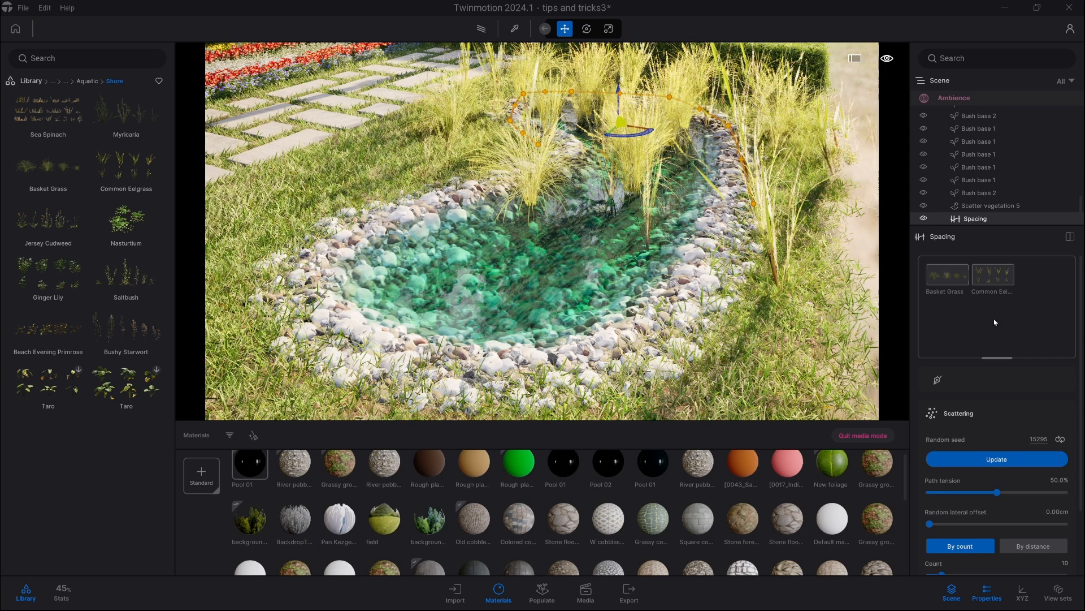
# Split Basket Grass on the spline into its variants and select the first variant
pyautogui.click(945, 274)
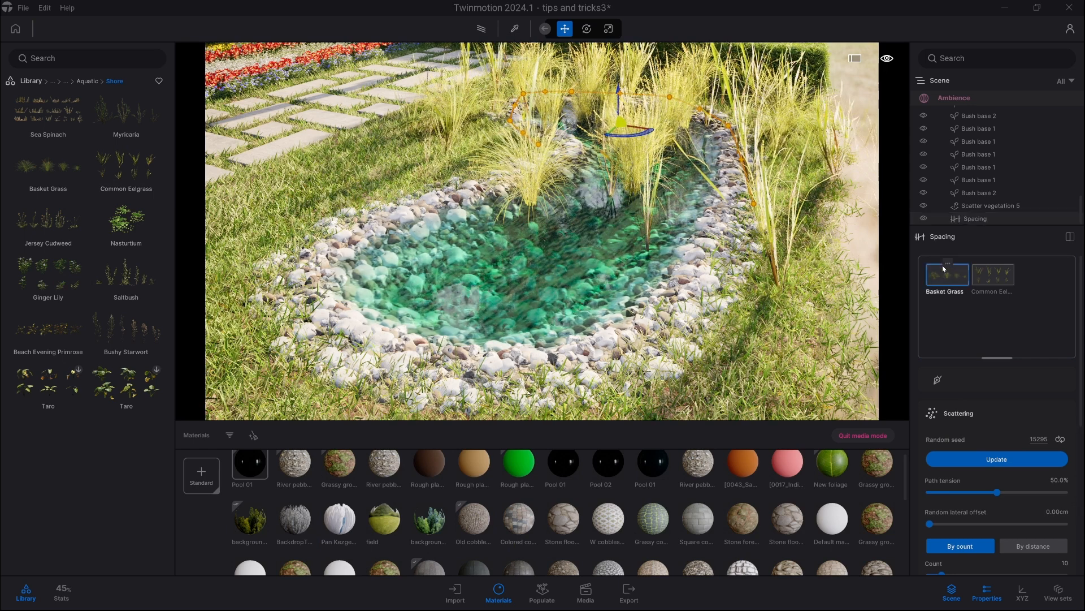
pyautogui.rightClick(947, 274)
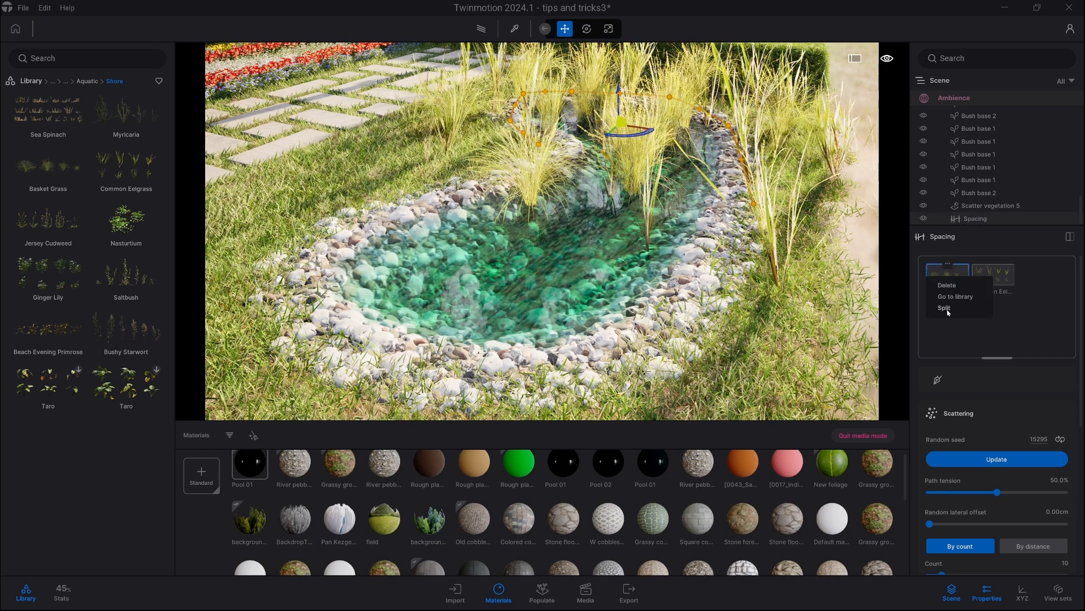
pyautogui.click(943, 307)
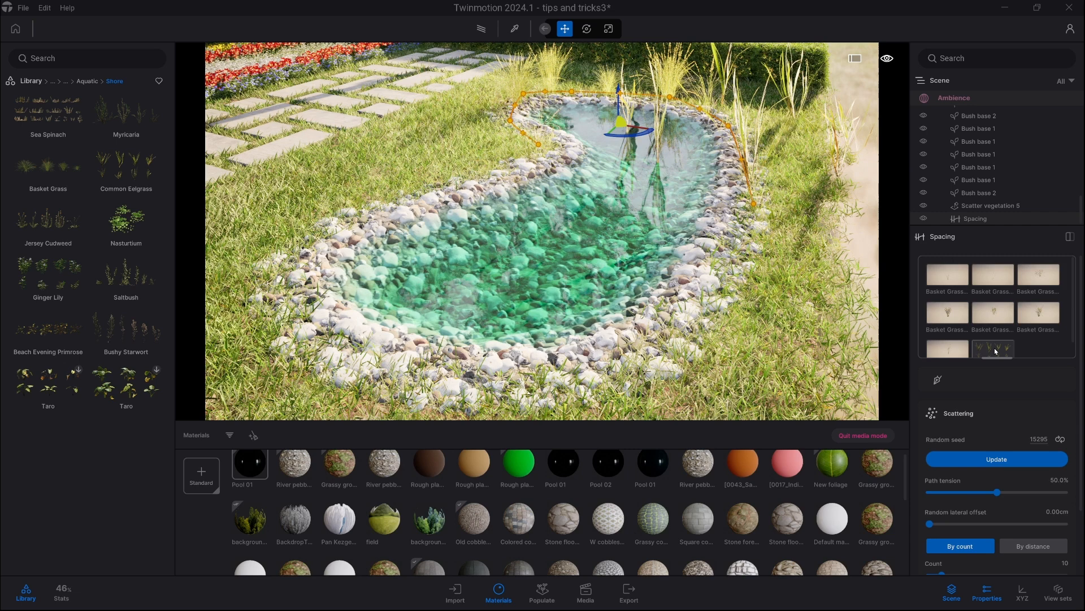
pyautogui.rightClick(994, 350)
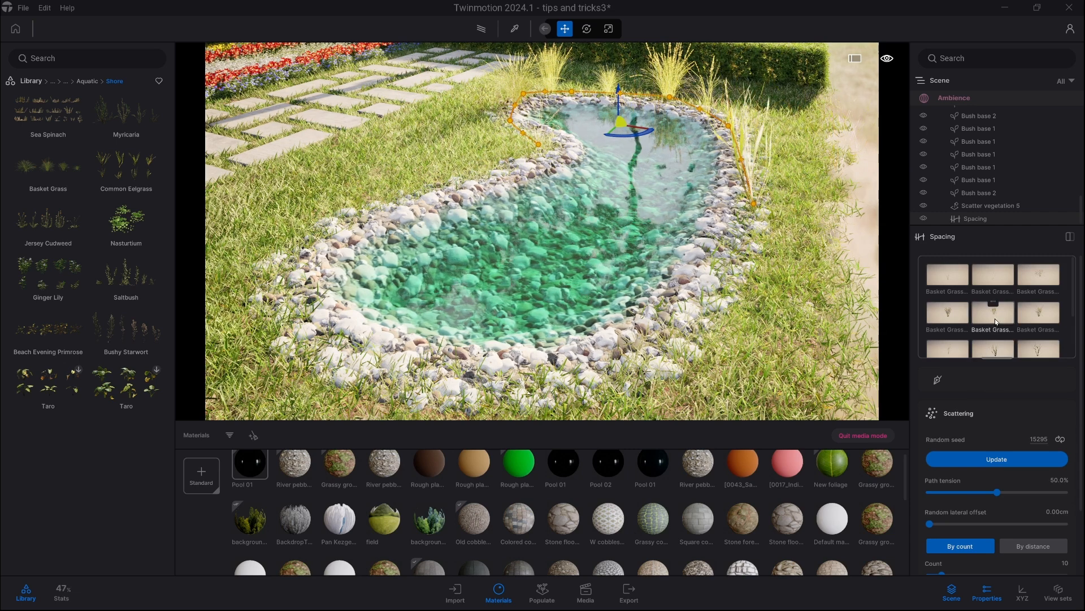
pyautogui.click(947, 274)
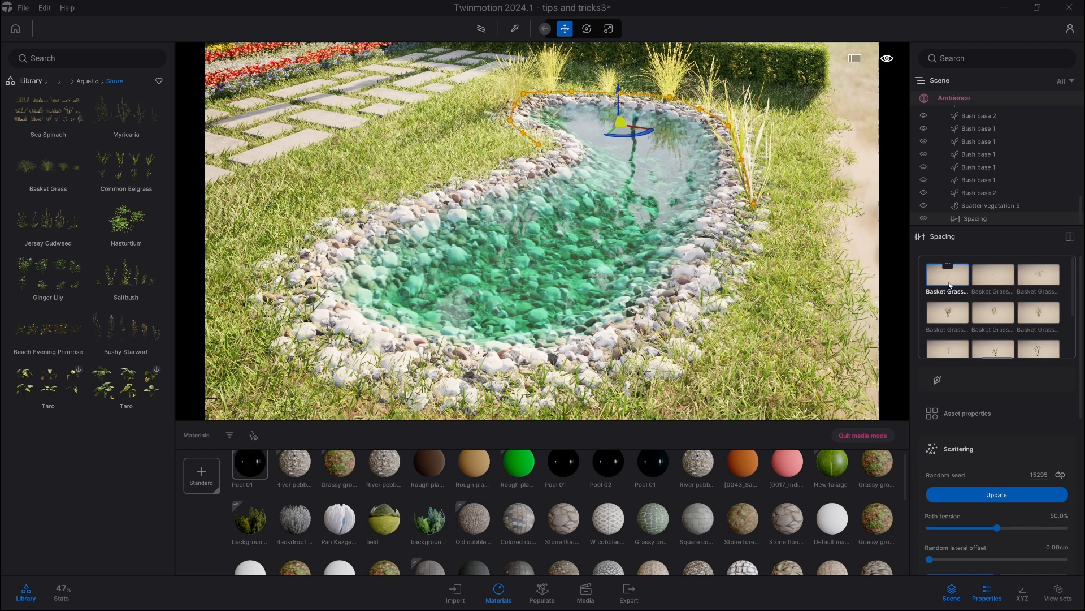
# Set the spline to Count 100, Scale offset 0.51, Random scale 0.19 and Random rotation 1.00
pyautogui.scroll(-3)
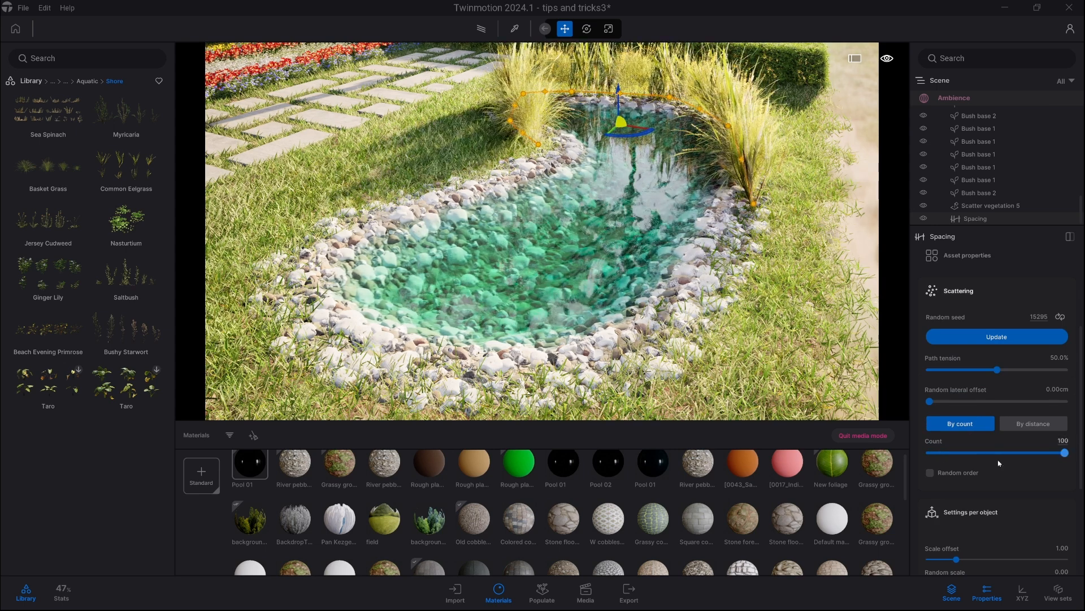
pyautogui.scroll(-3)
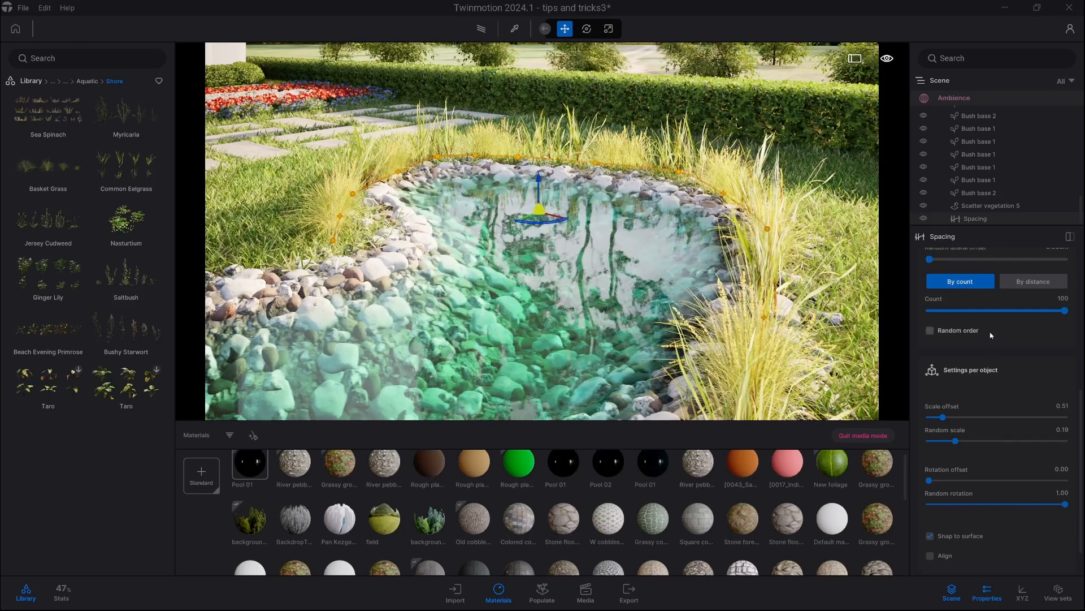
pyautogui.scroll(3)
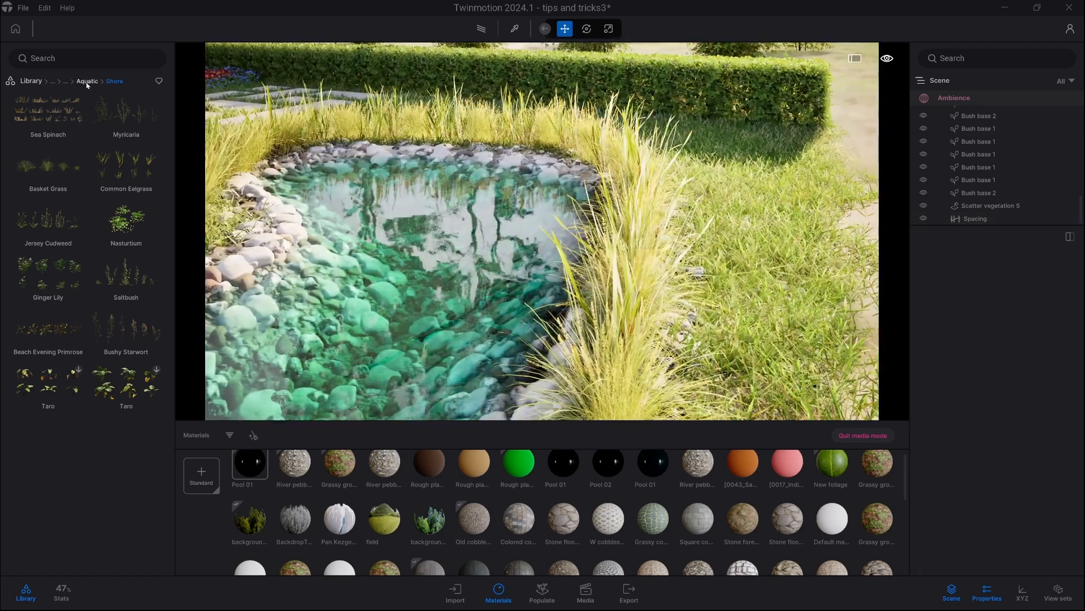
# Place a Carolana Water Lily cluster on the pond and scale it down to fit
pyautogui.click(87, 82)
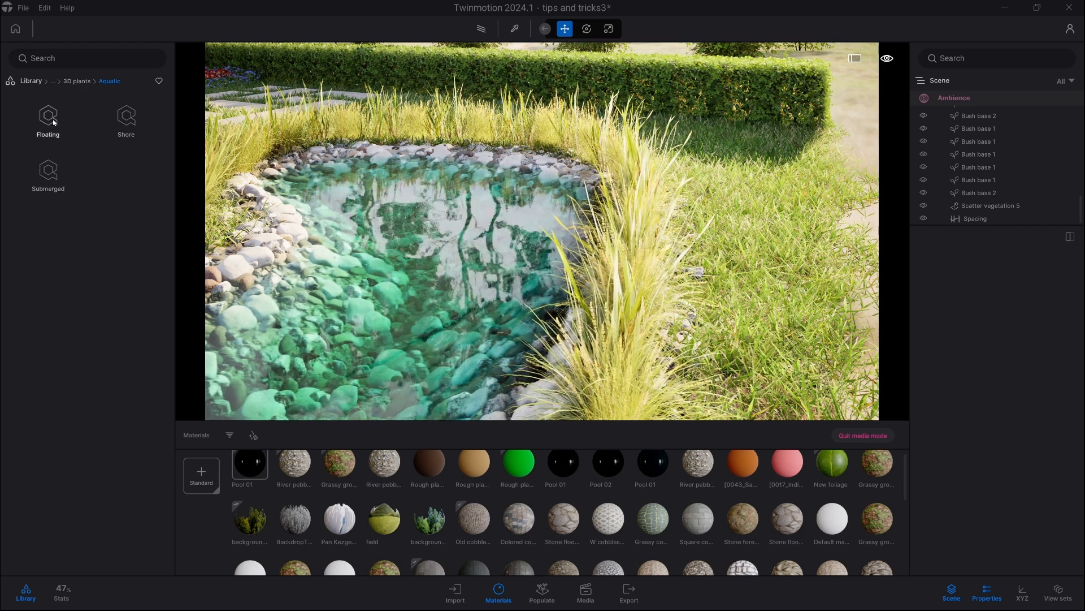
pyautogui.click(48, 117)
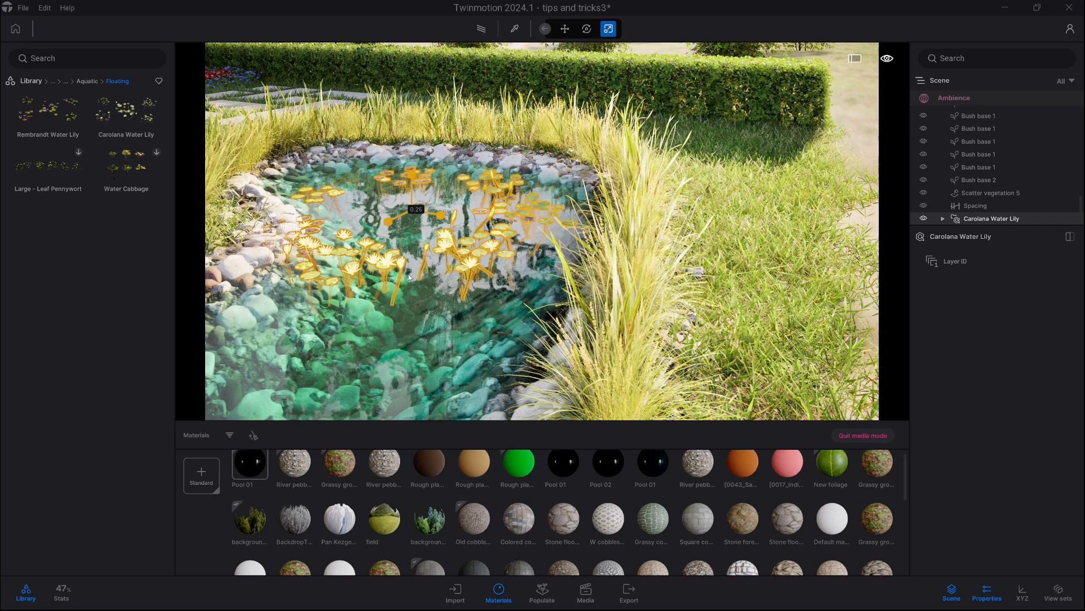
pyautogui.click(586, 29)
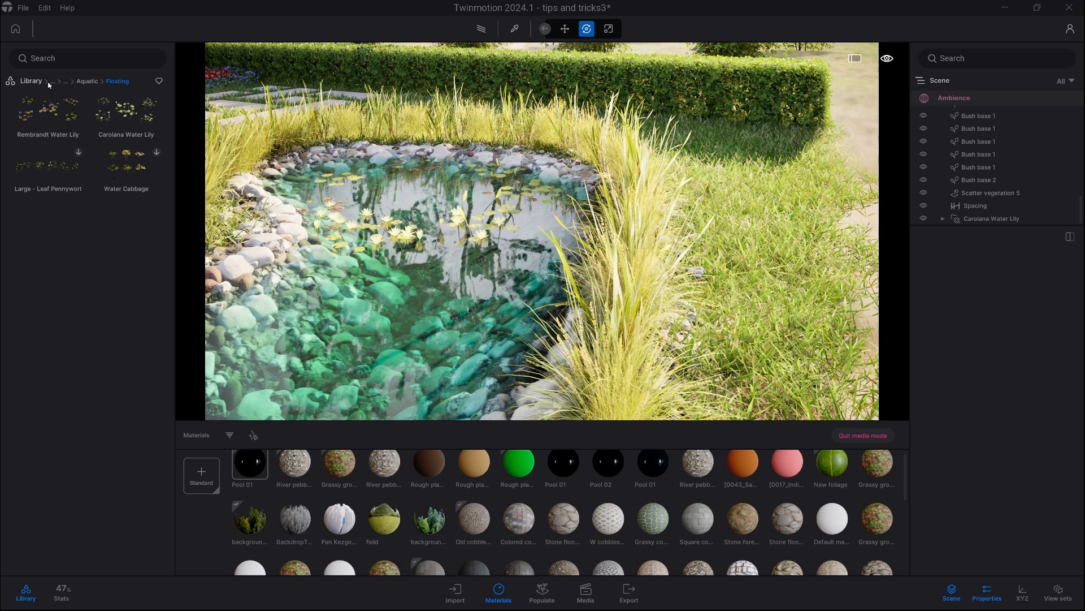
# Place a Megascans granite Forest Boulder beside the hedge, scale it down and rotate it
pyautogui.click(65, 82)
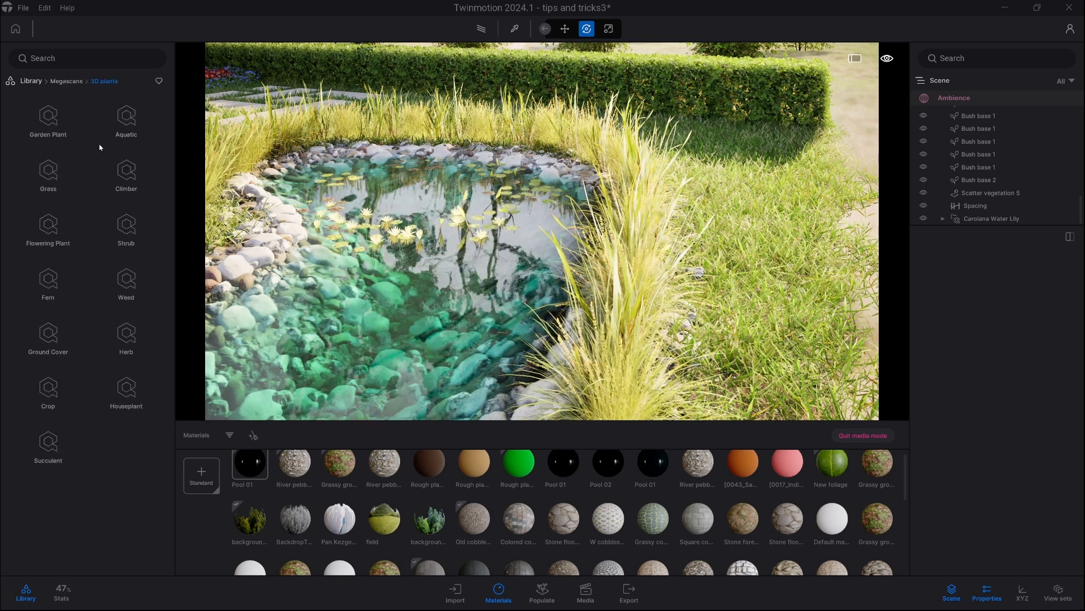
pyautogui.click(65, 81)
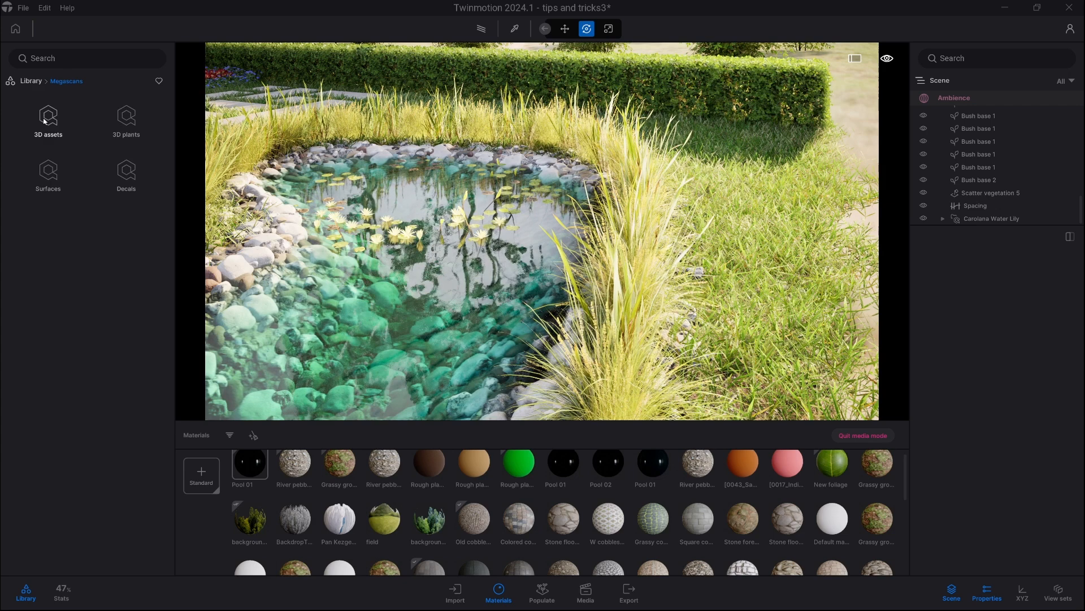
pyautogui.click(48, 118)
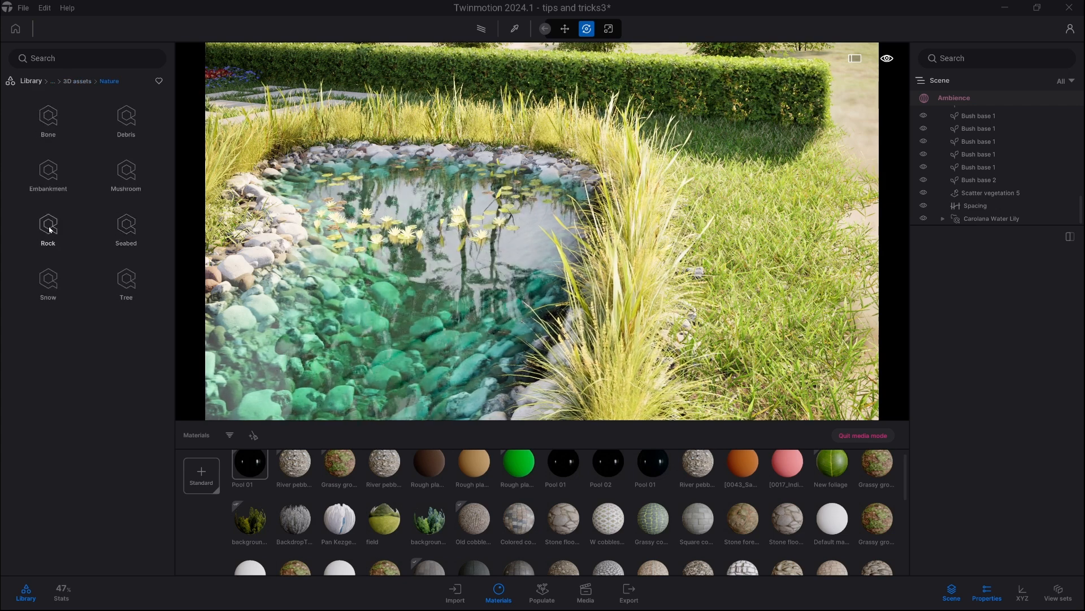
pyautogui.click(47, 226)
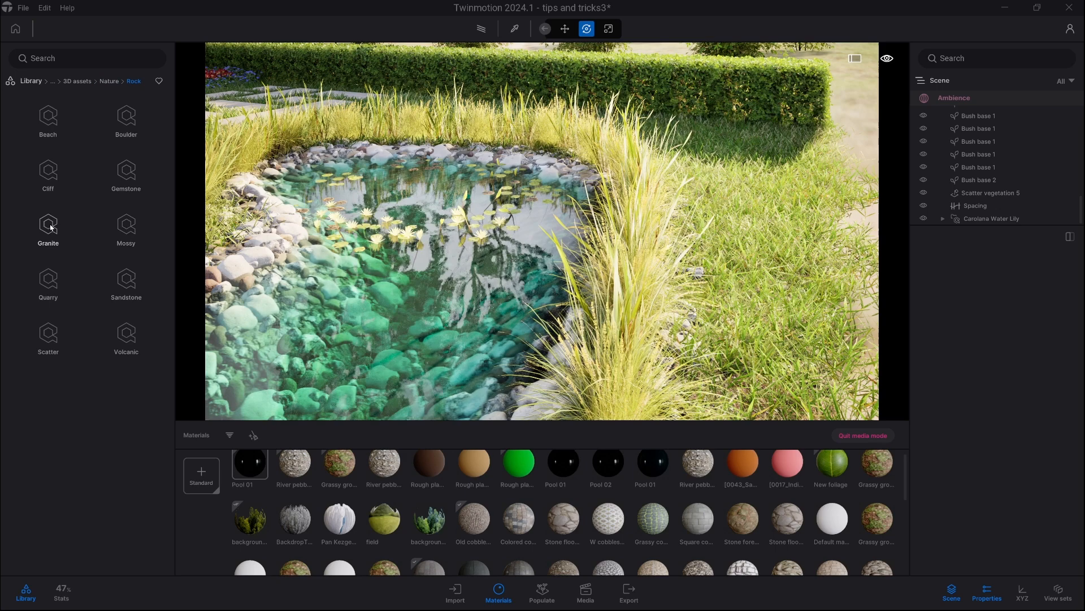
pyautogui.click(48, 226)
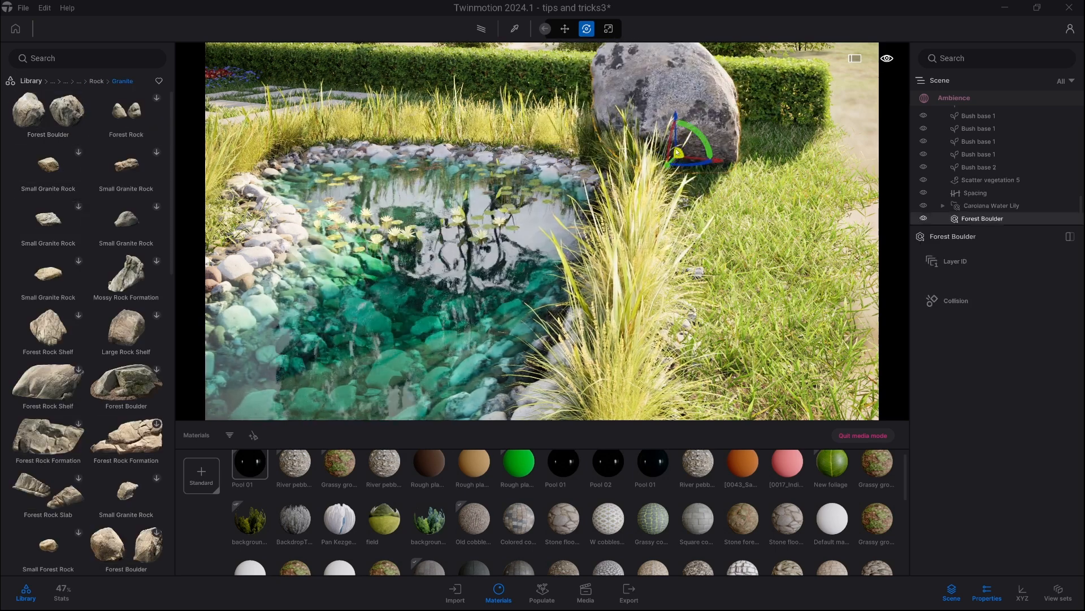
pyautogui.click(608, 28)
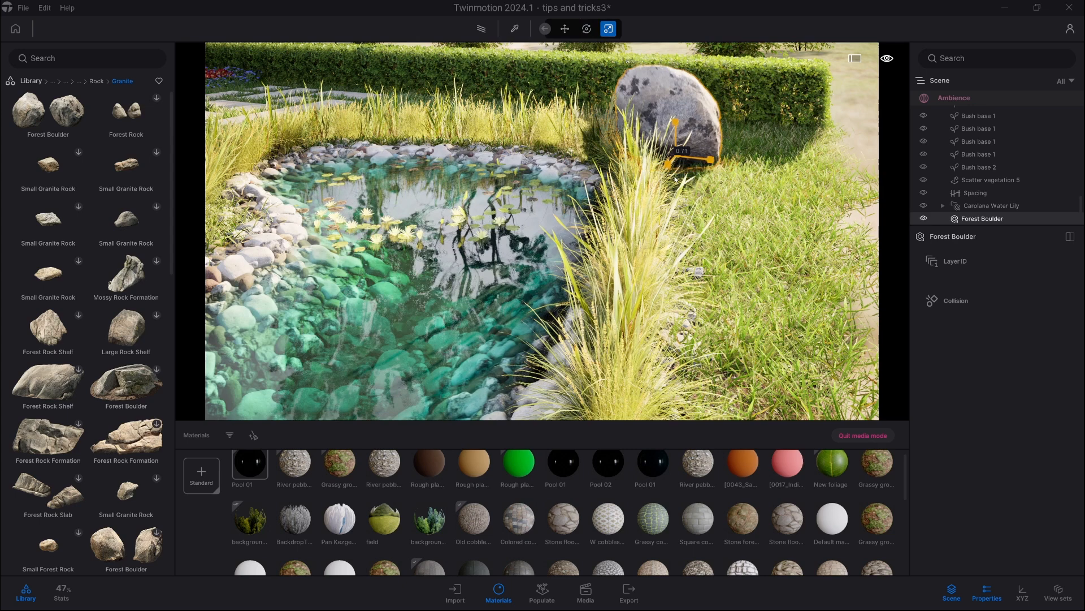
pyautogui.click(587, 28)
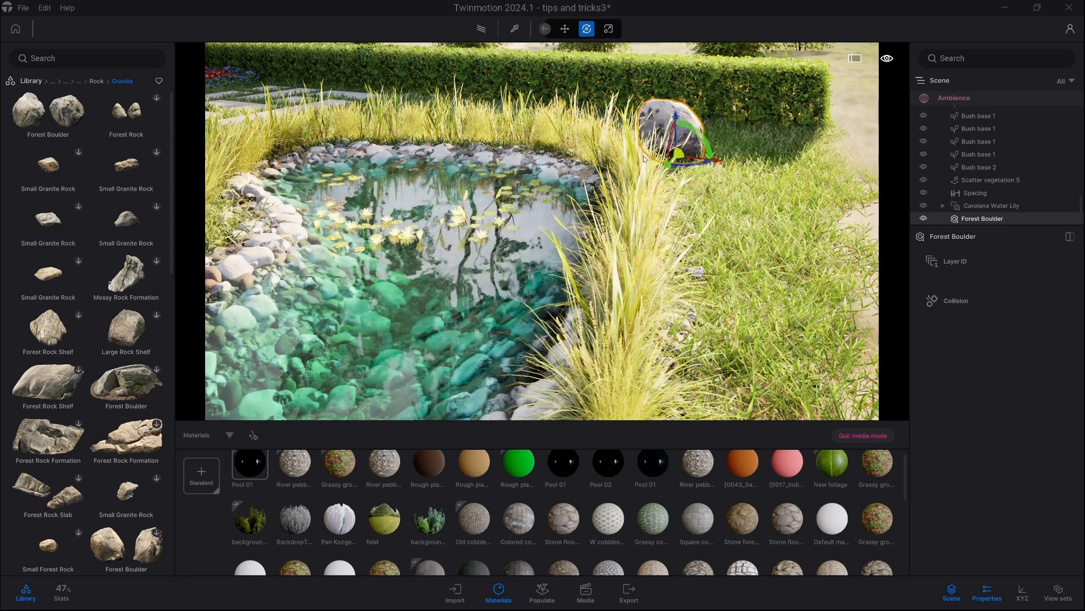